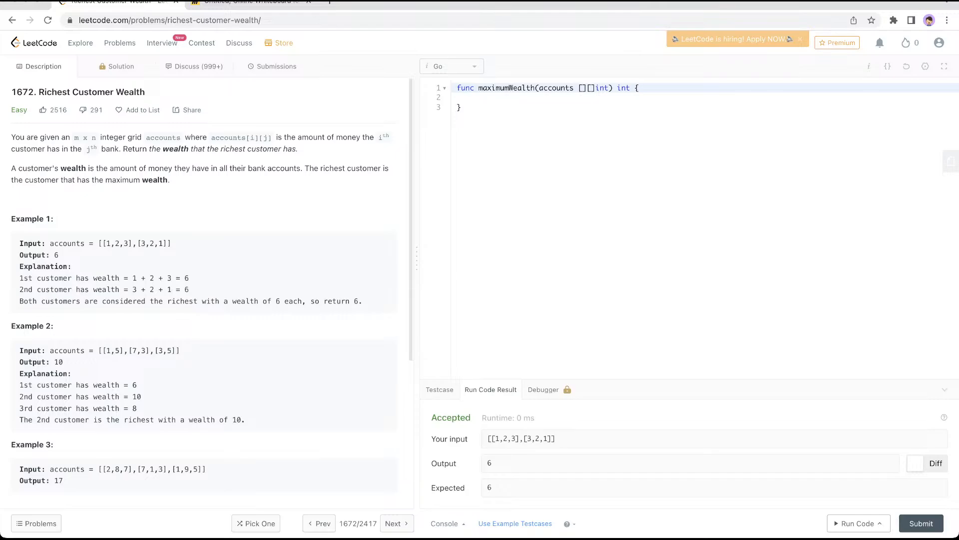
- Review the problem's constraints (grid size up to 50), Example 1's output 6 and Example 3's accounts input
scroll("down", 3)
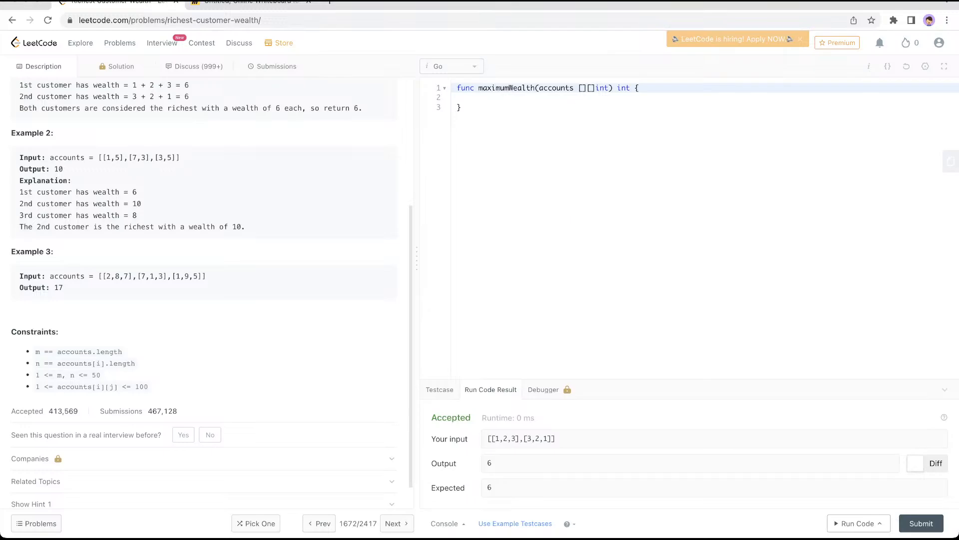
double_click(95, 375)
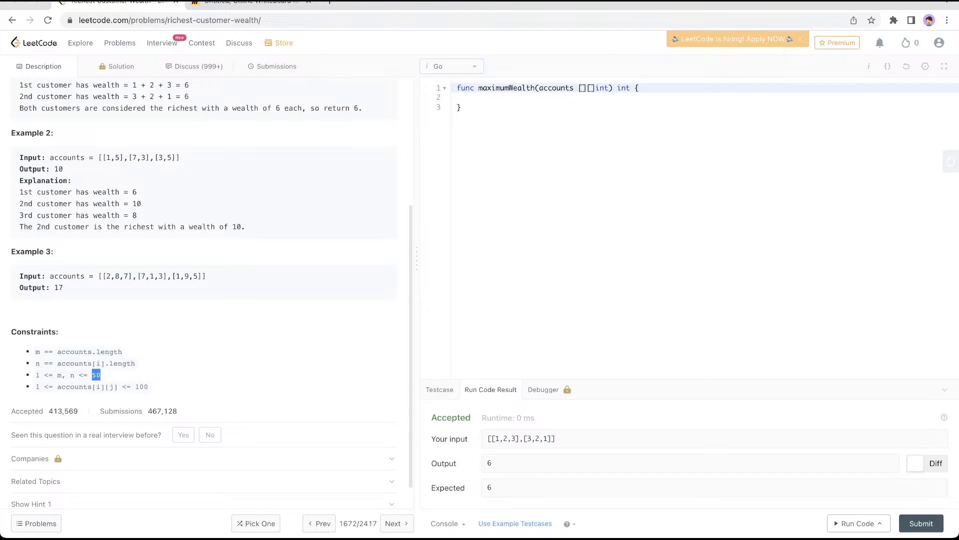
scroll("up", 3)
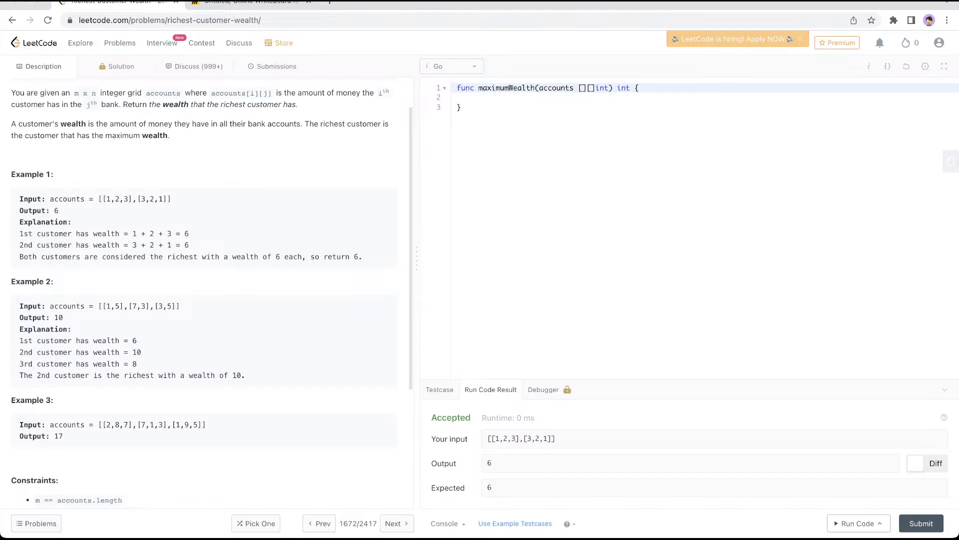
double_click(56, 210)
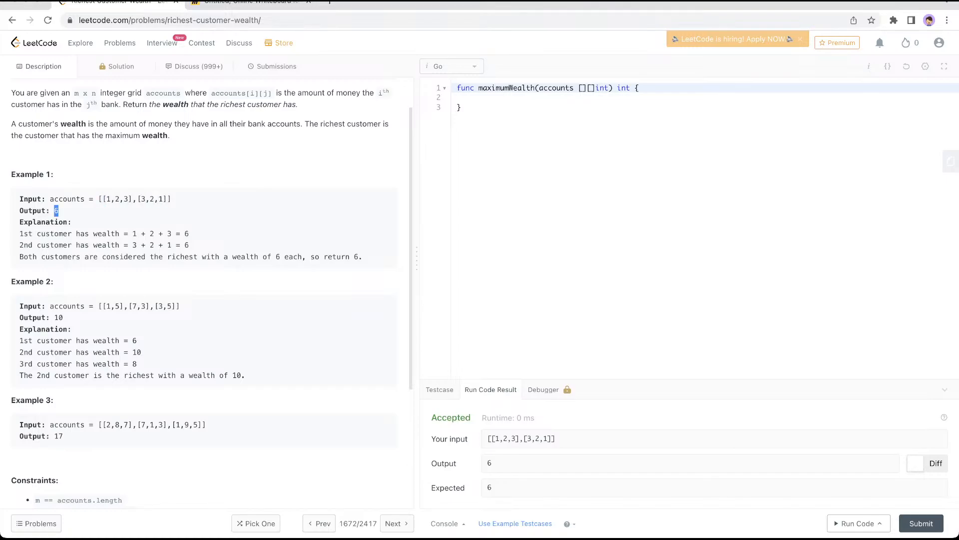
scroll("down", 3)
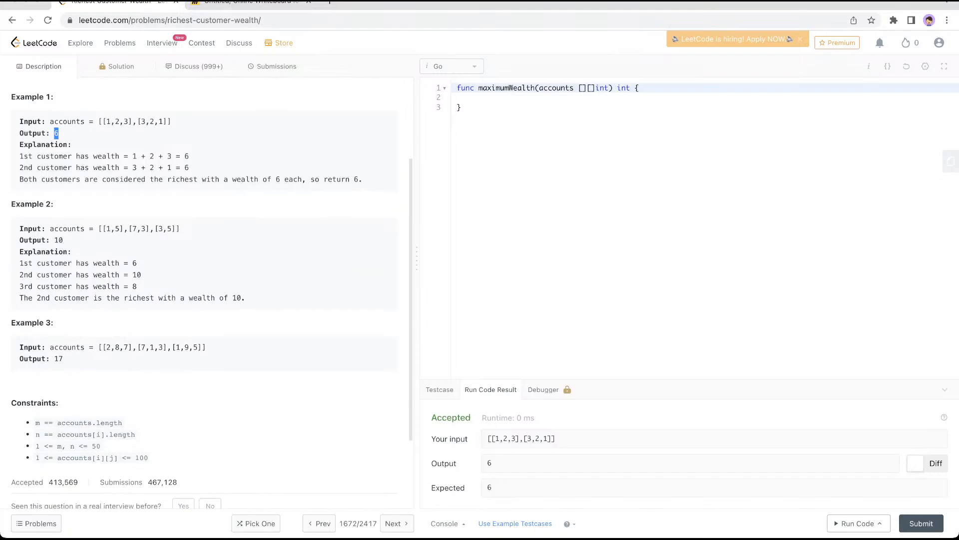
double_click(152, 347)
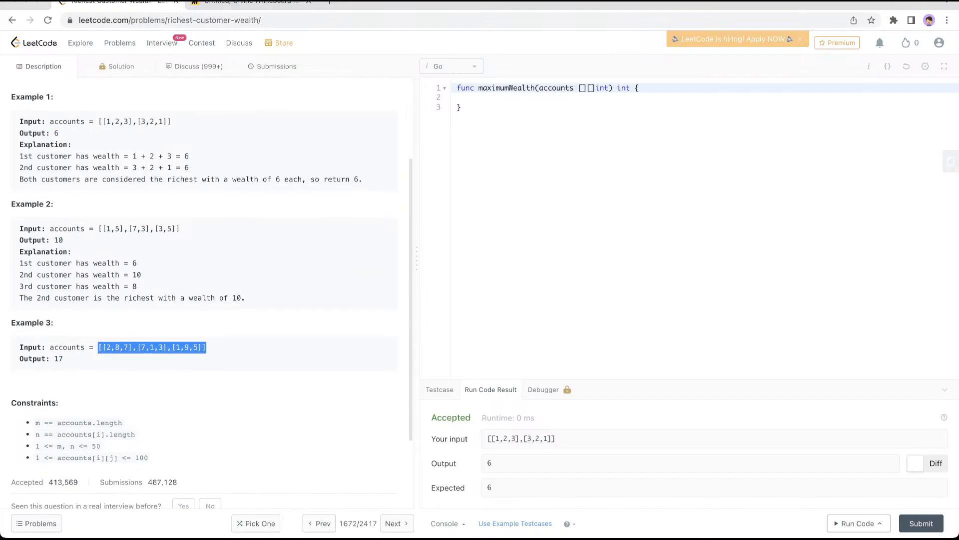
- Check the Miro sketch's per-customer sums for Example 3 (largest 17), then return to LeetCode
left_click(251, 2)
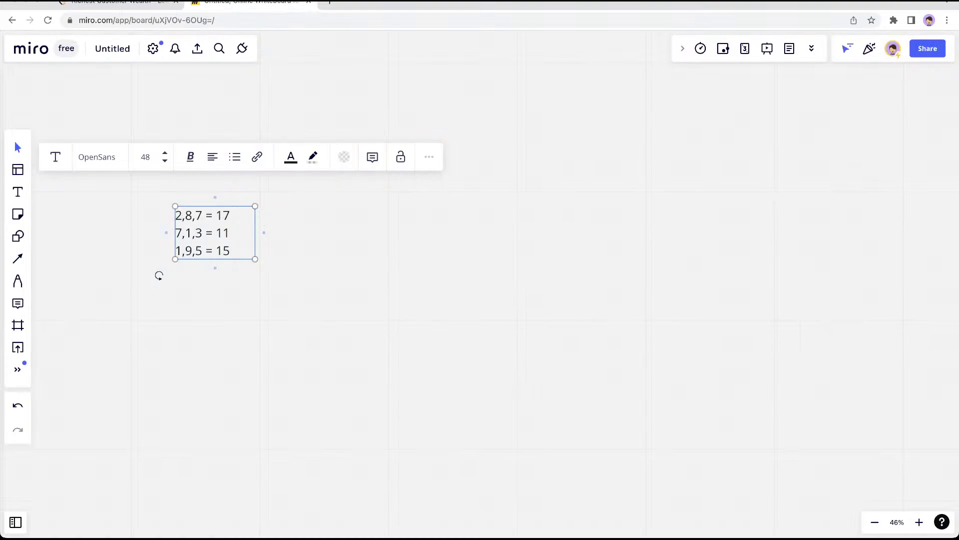
left_click(183, 232)
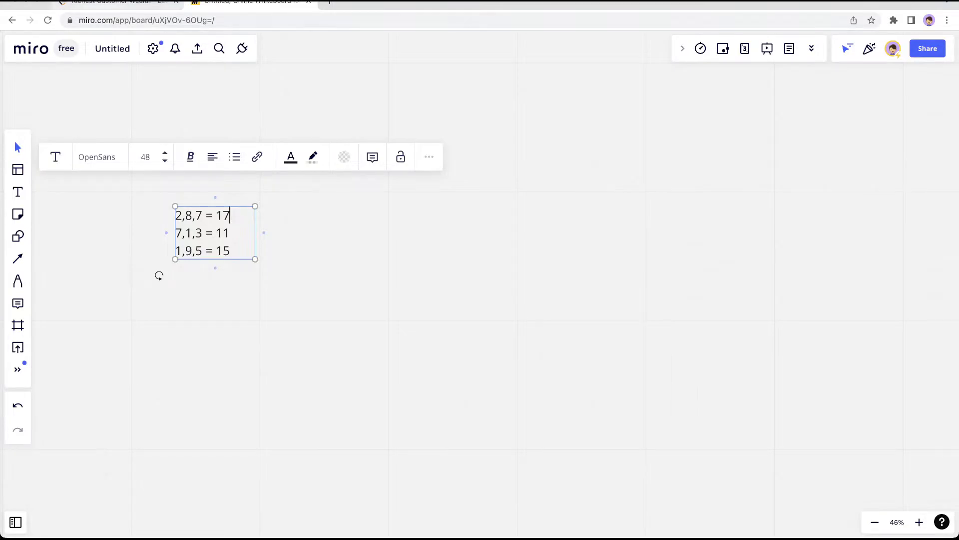
left_click(120, 3)
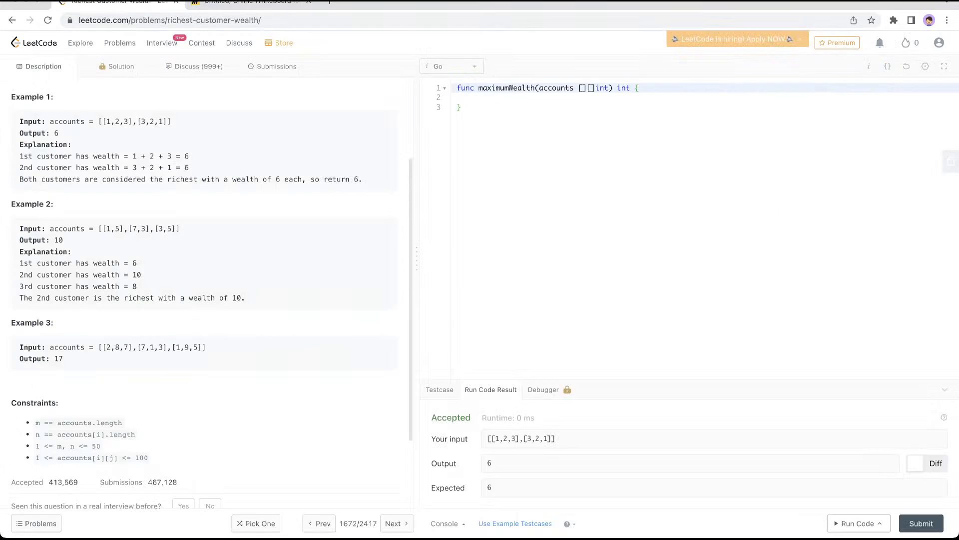
- Write the outer 'for _, cus := range accounts' loop and declare max := 0 above it
type("for")
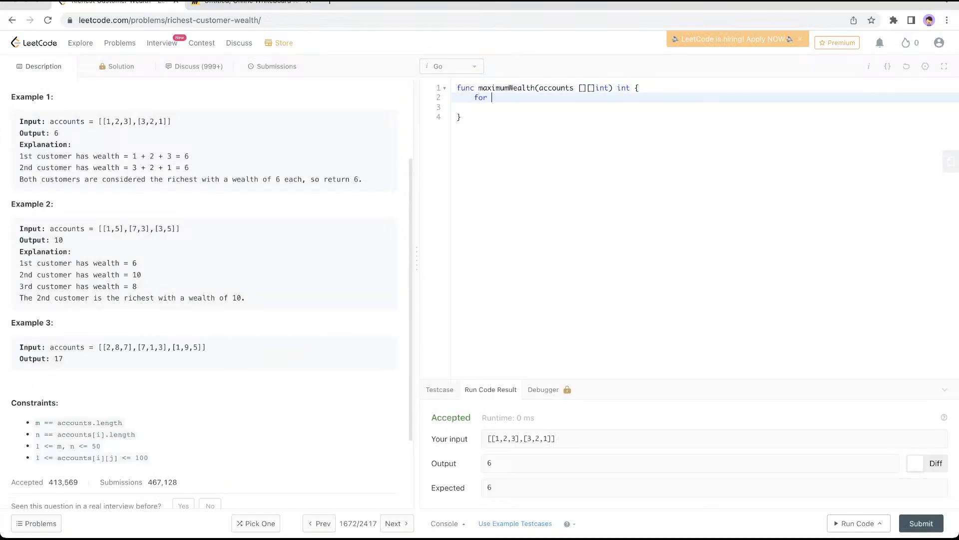
type("_,")
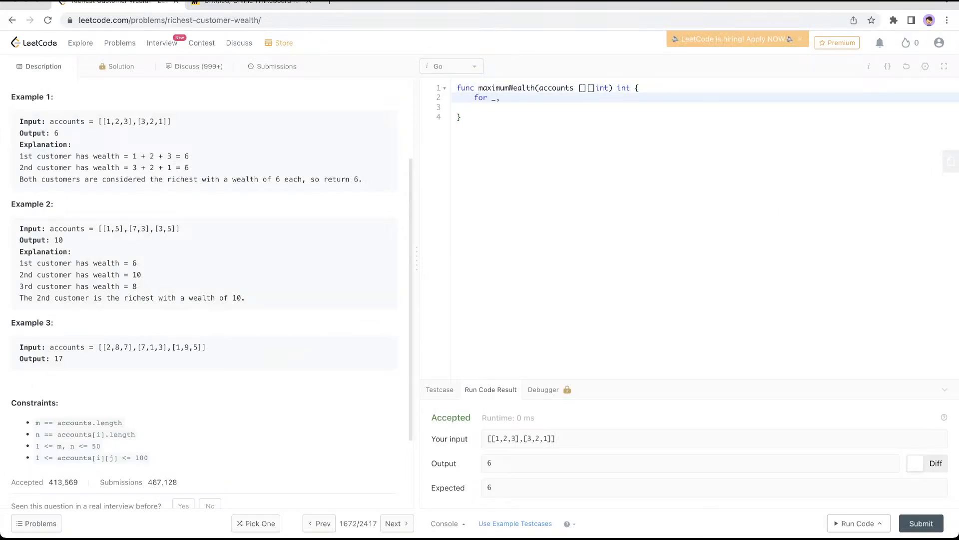
type("cus:= range accounts{")
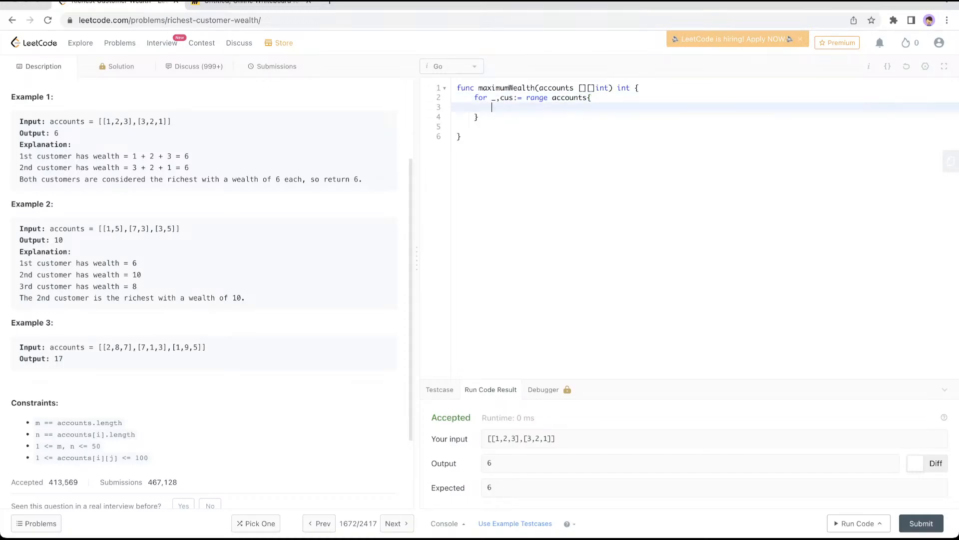
type("fo")
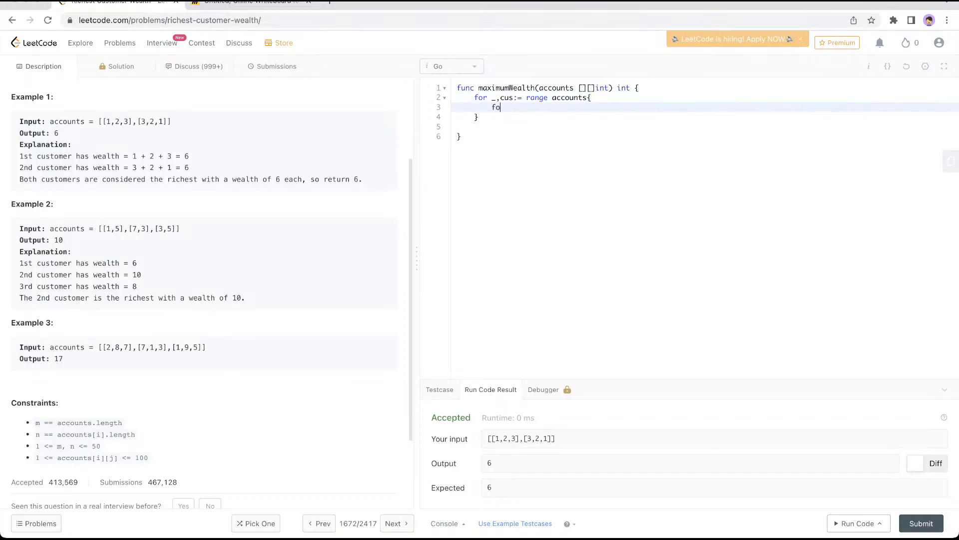
type("r _, amount := range cus{")
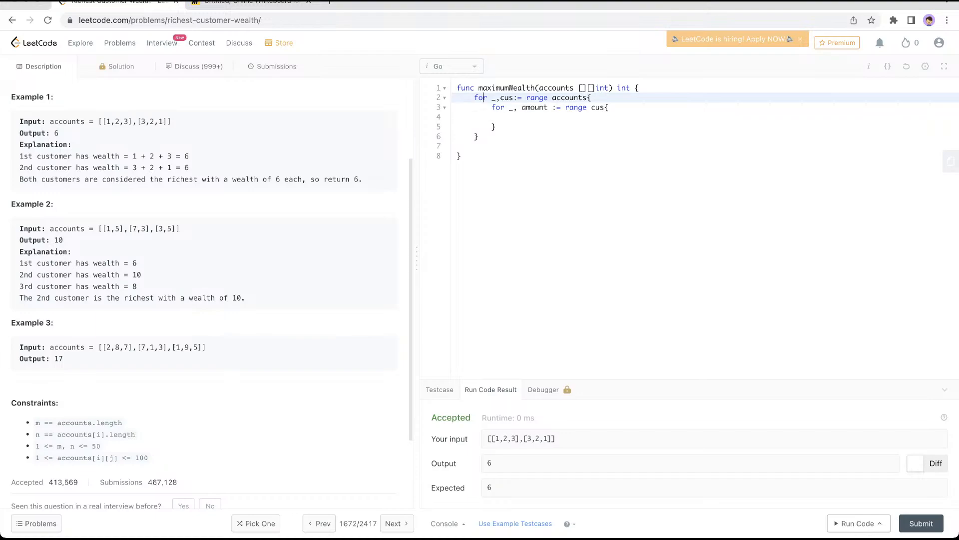
key("Enter")
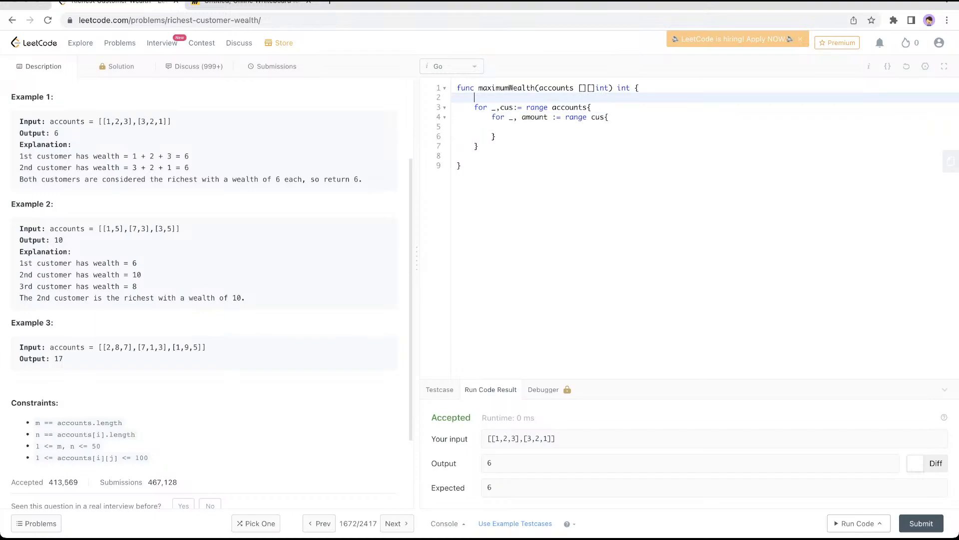
type("max")
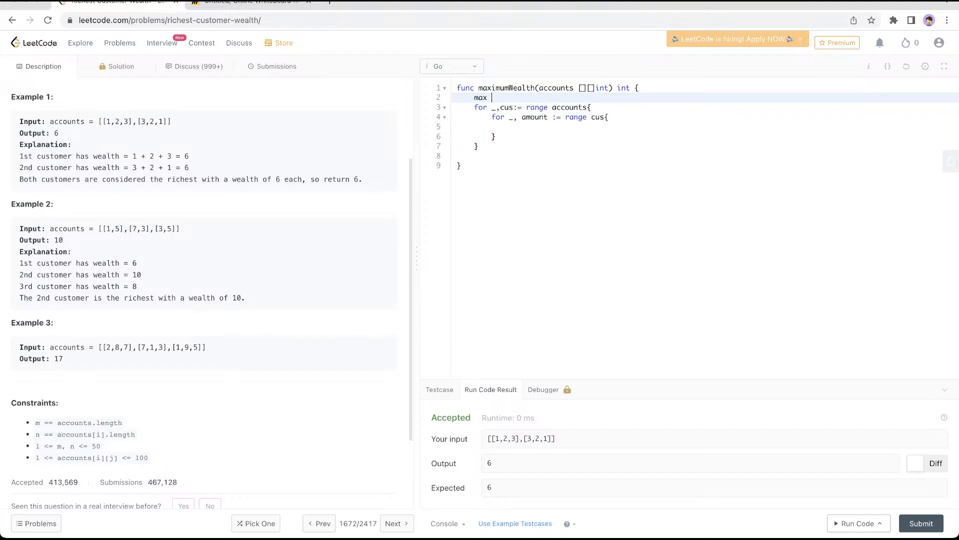
type(":= 0")
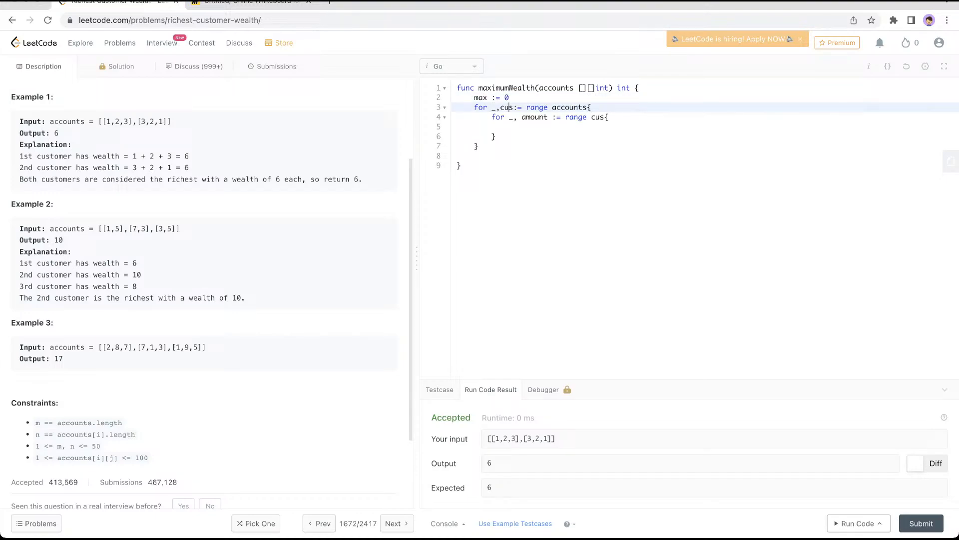
- Inside the loop, start sum := 0, add each amount to sum, and set max when sum > max
left_click(491, 117)
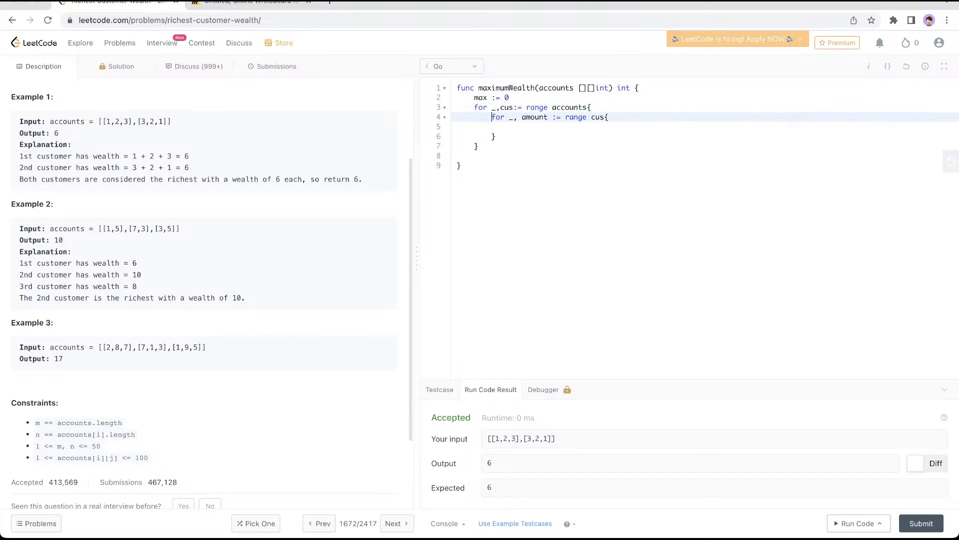
type("sum")
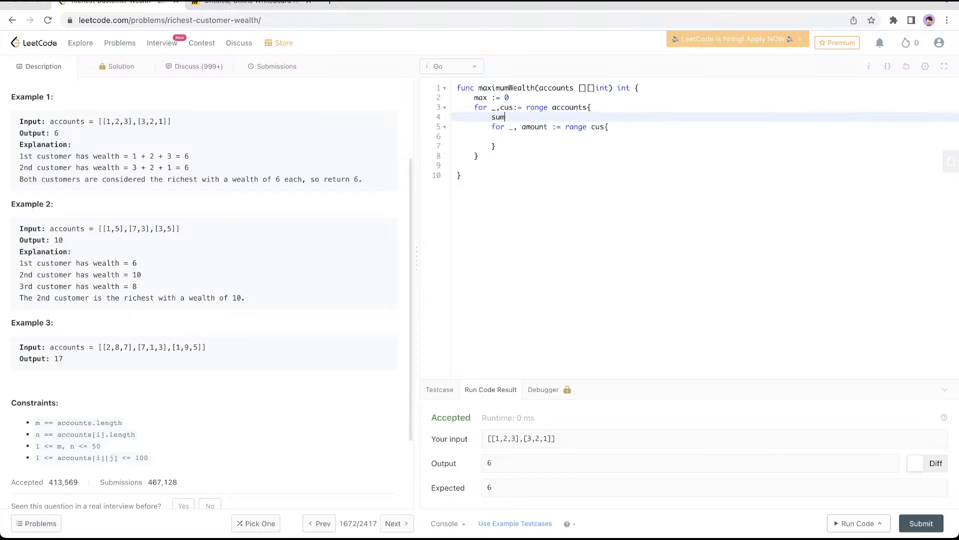
type(":= 0")
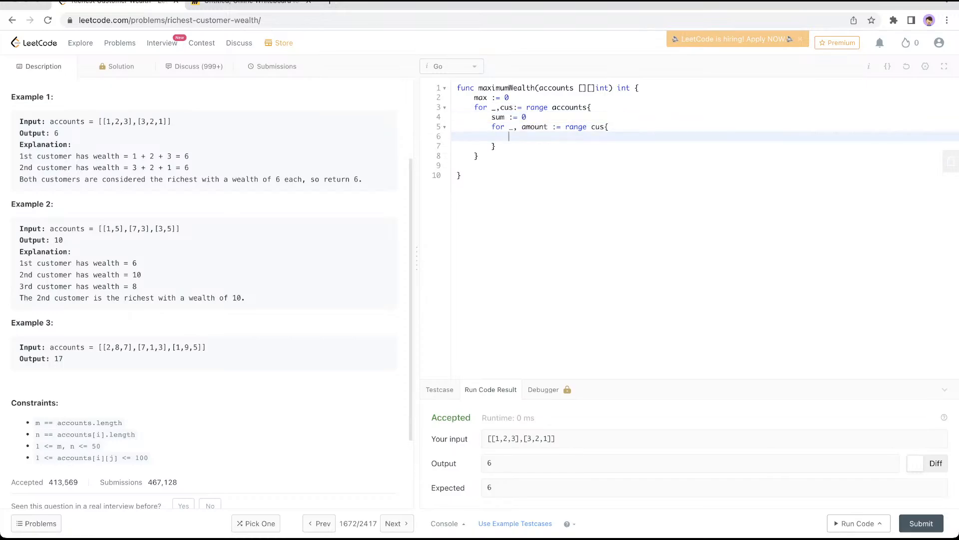
type("sum +")
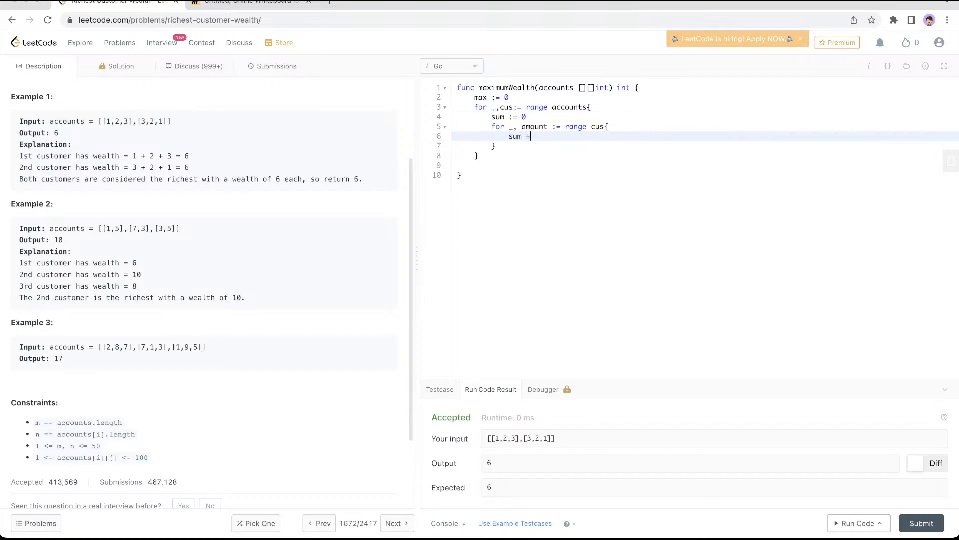
type("= amount")
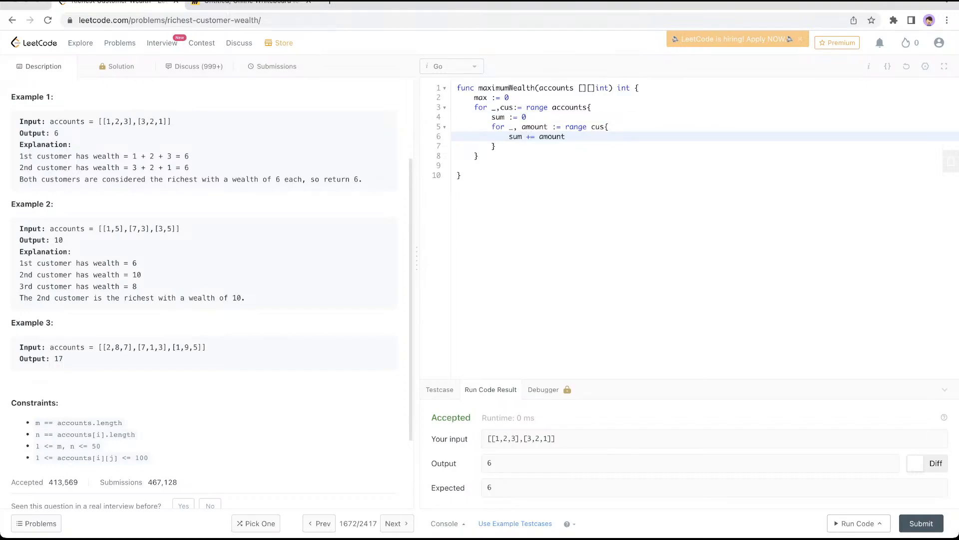
type("if(sum")
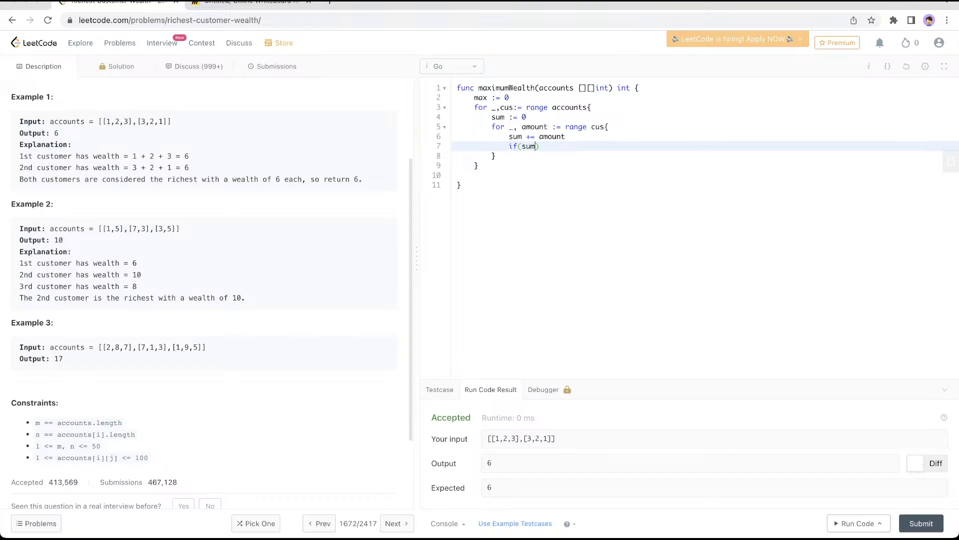
type("> max)")
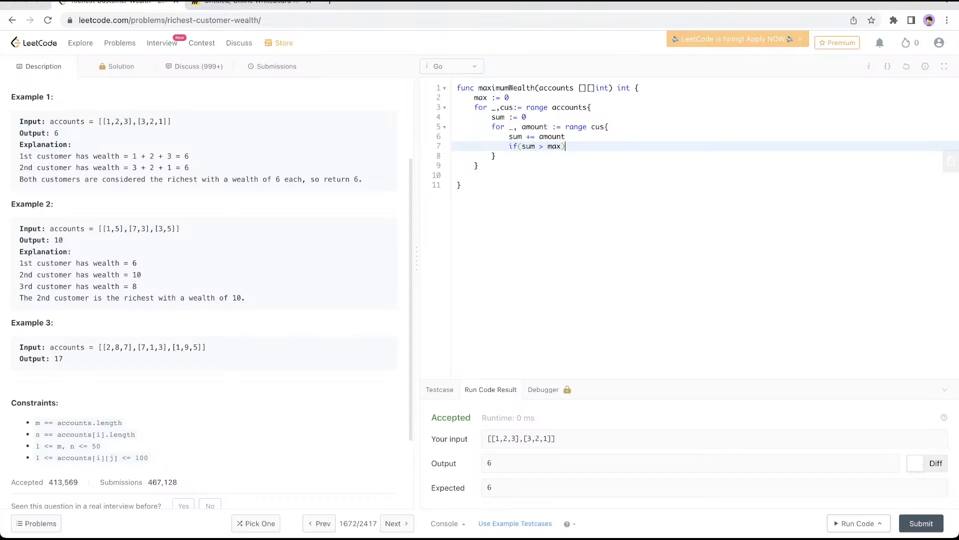
type("{")
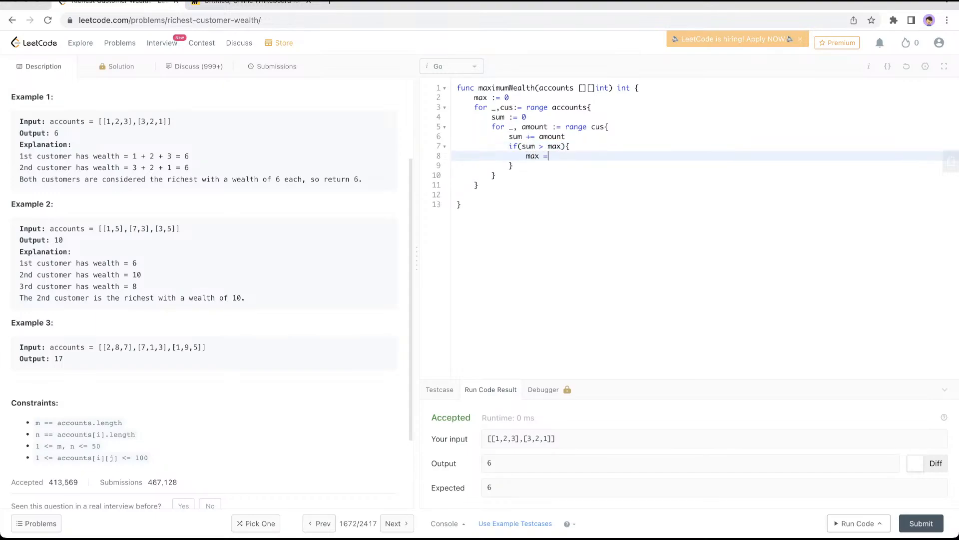
type("sum")
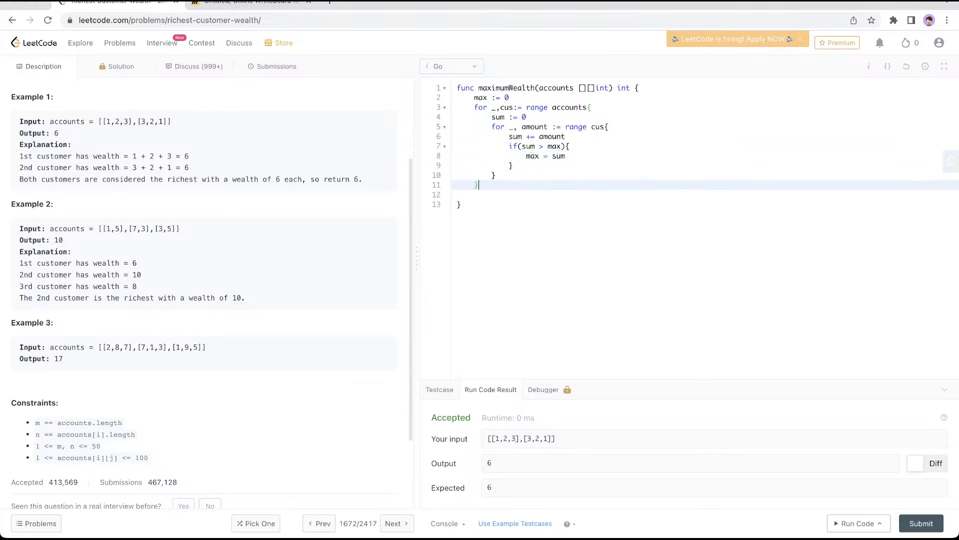
- Finish with 'return max' and start a run of the solution
type("return")
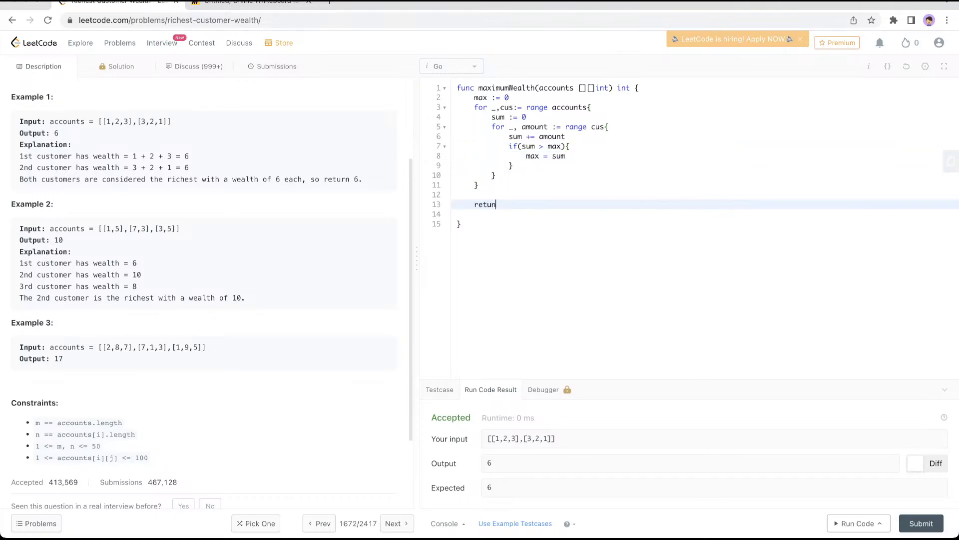
type("max")
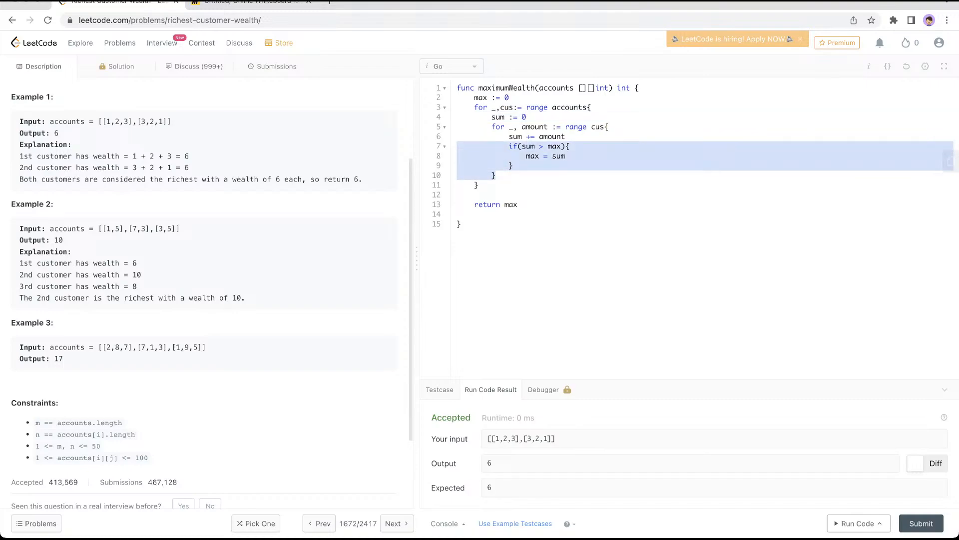
left_click(921, 523)
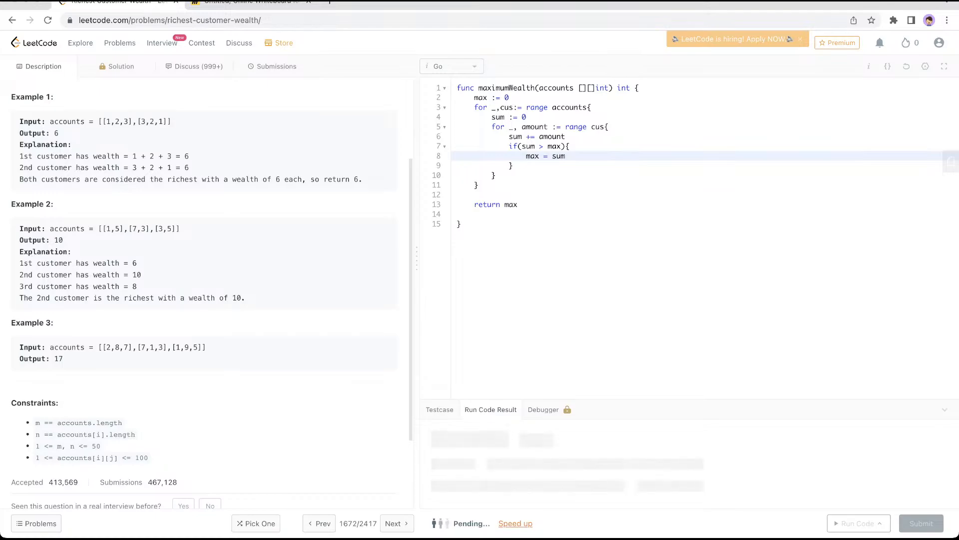
- Run the sample case, submit the Go solution and see it Accepted with 12 ms runtime and 3 MB memory
left_click(855, 523)
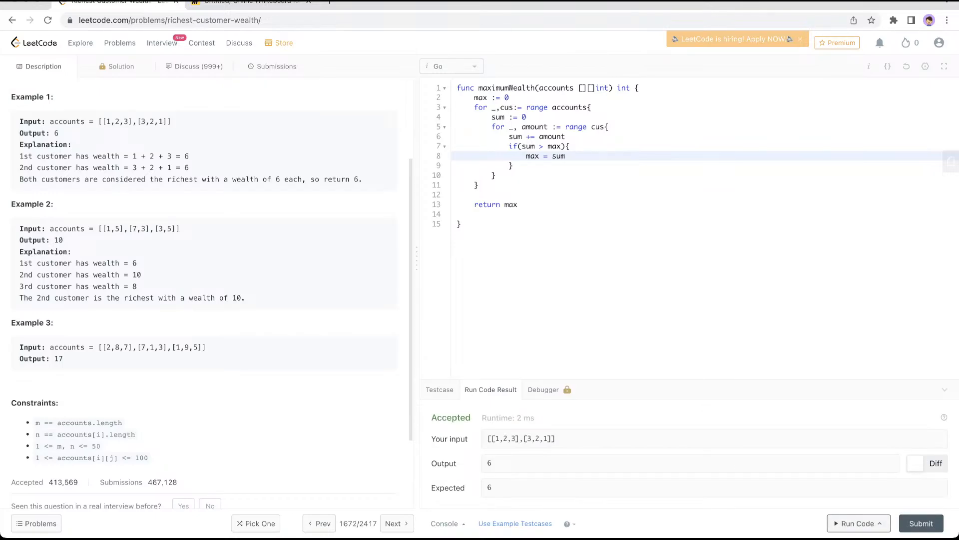
left_click(276, 66)
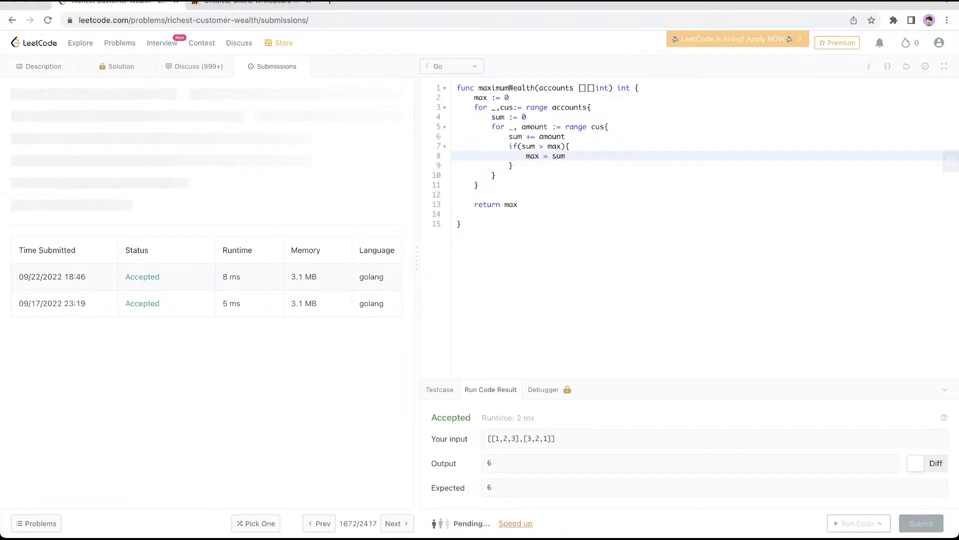
left_click(921, 523)
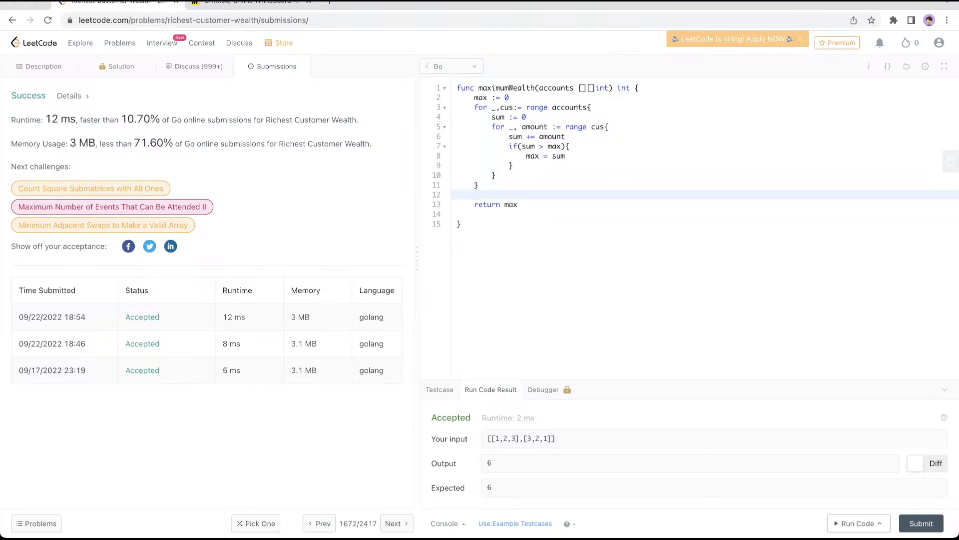
- Add '// O(n*m)' time and '// O(1)' space comments above return max
type("//")
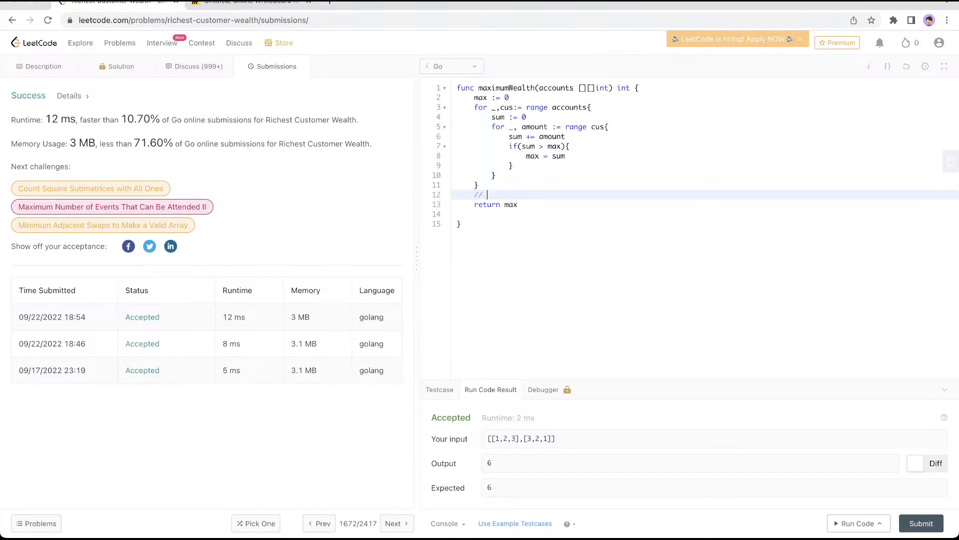
type("O(n*m)")
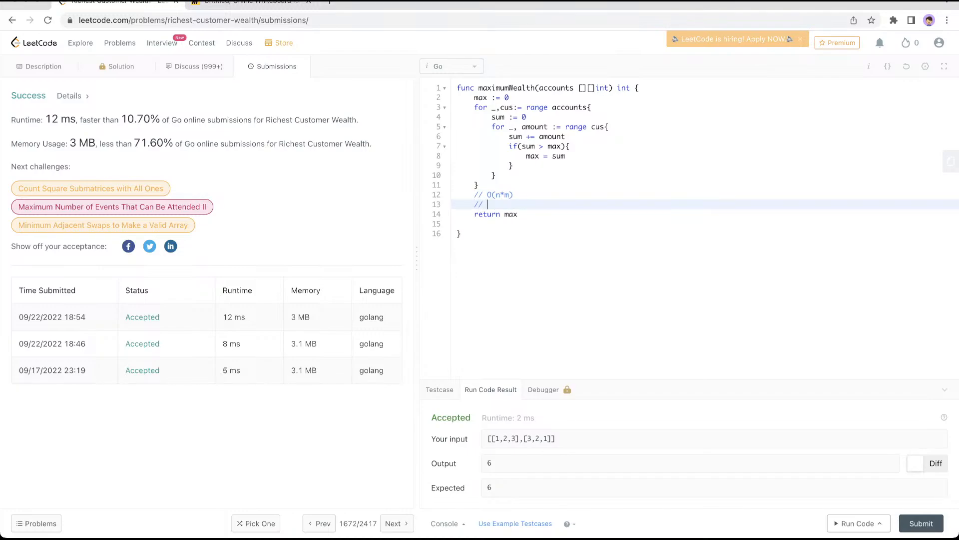
type("O")
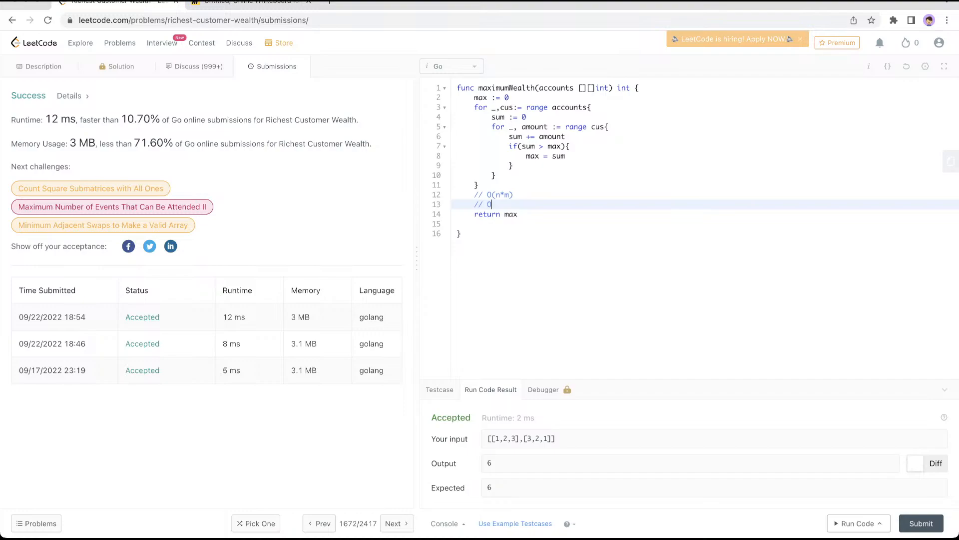
type("1)")
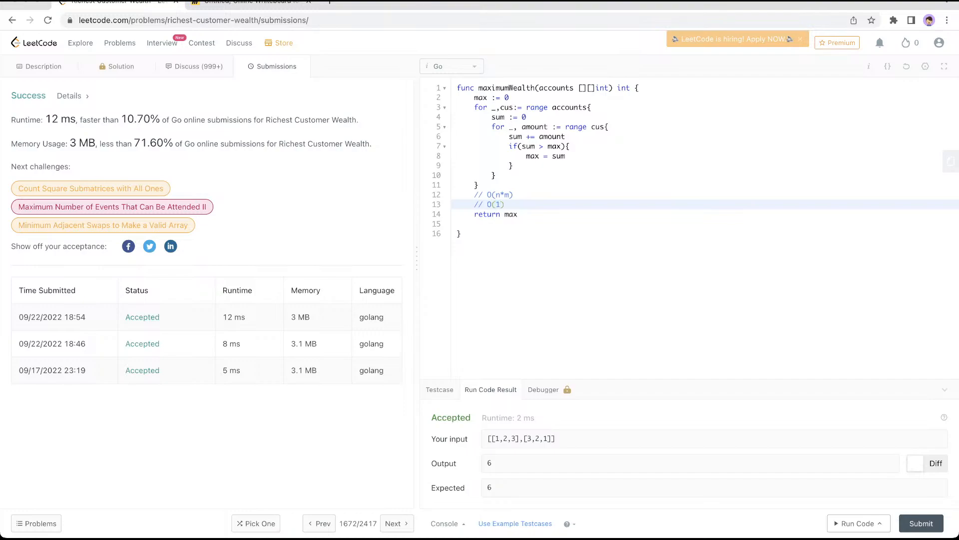